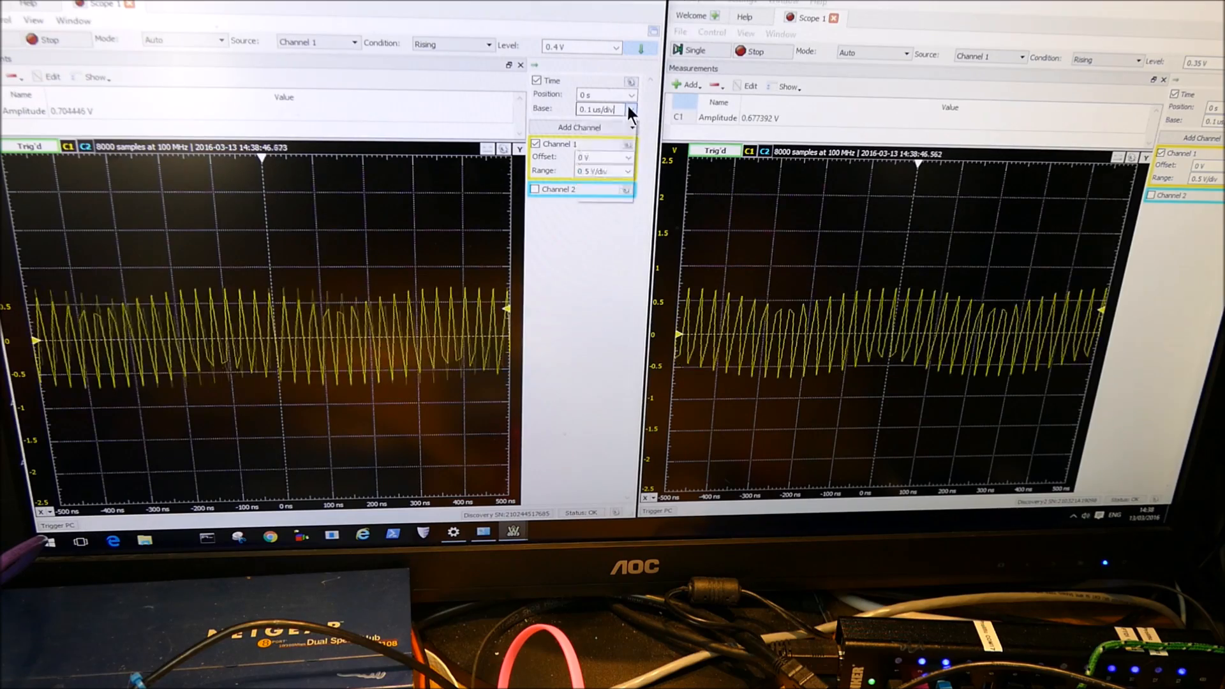
Step: Set the left scope's time base to 0.01 us/div, revealing the samples as a triangle waveform
click(601, 110)
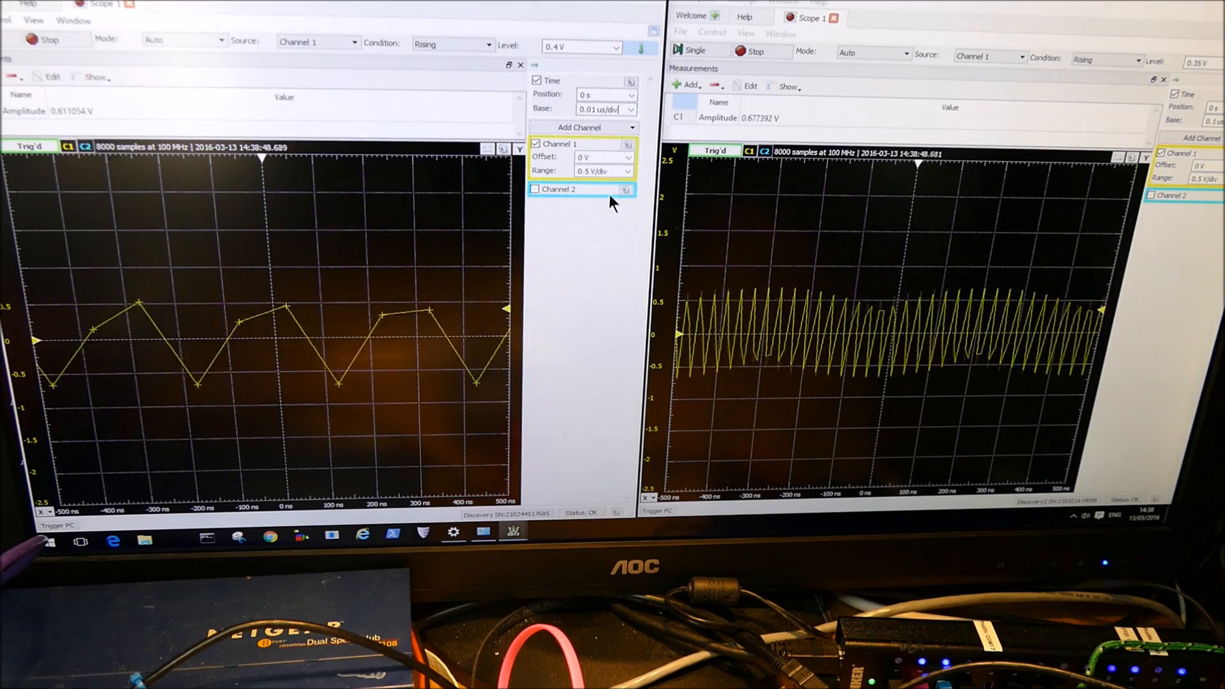